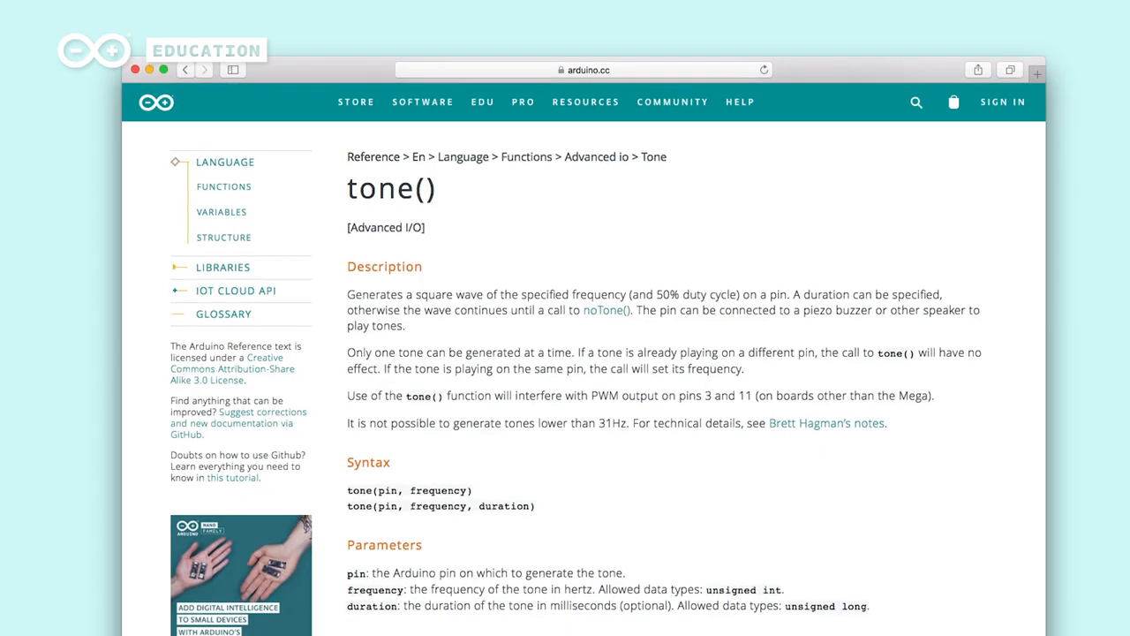
scroll(down, 3)
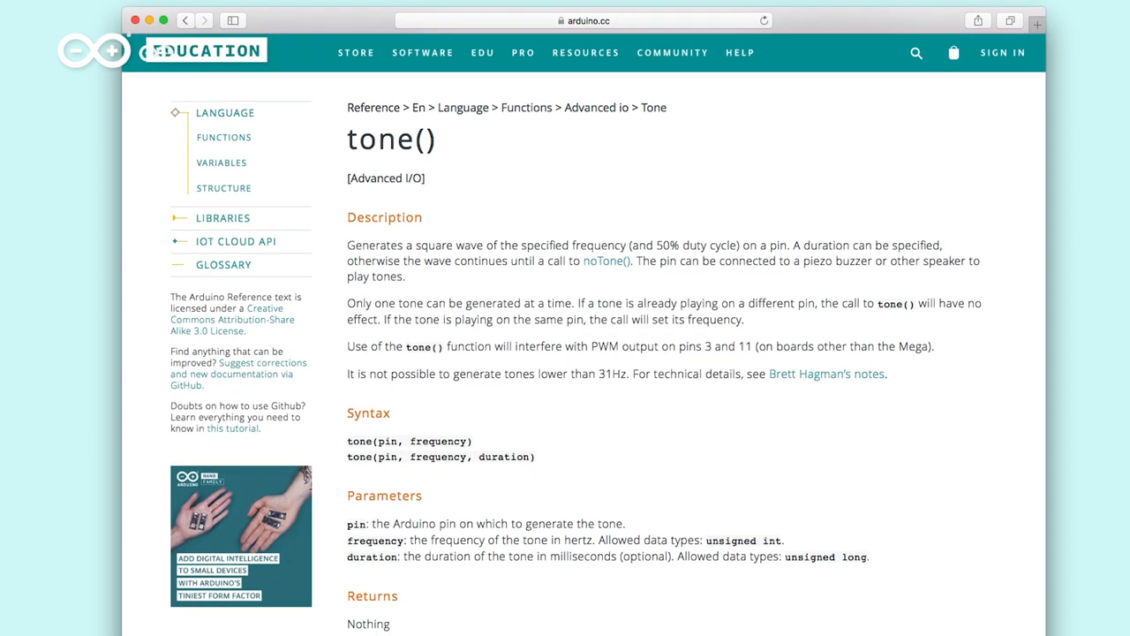
scroll(down, 3)
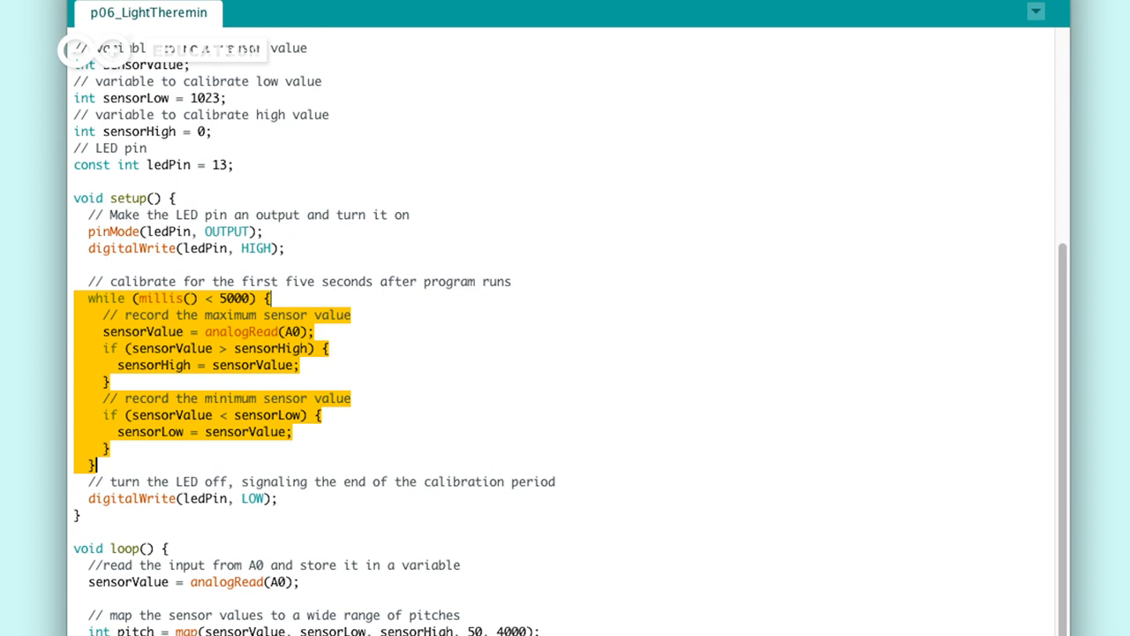
scroll(down, 3)
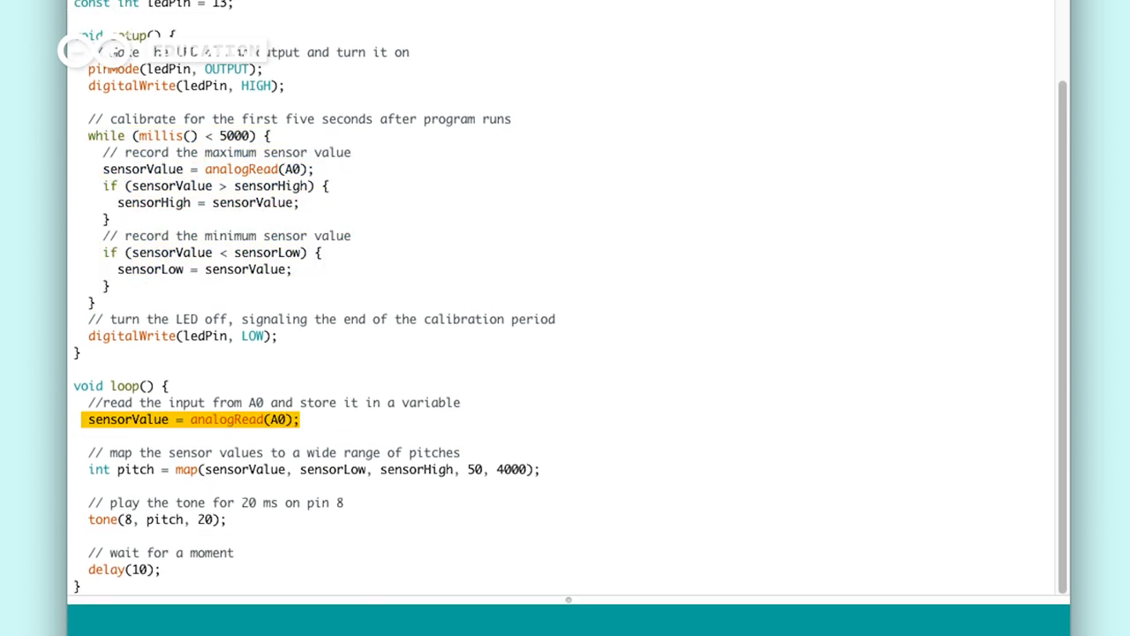